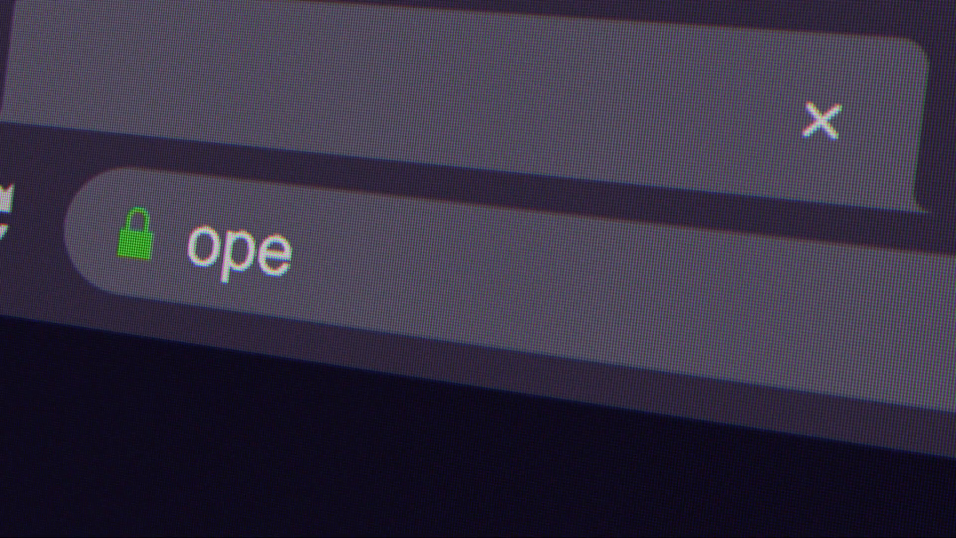
text(nai)
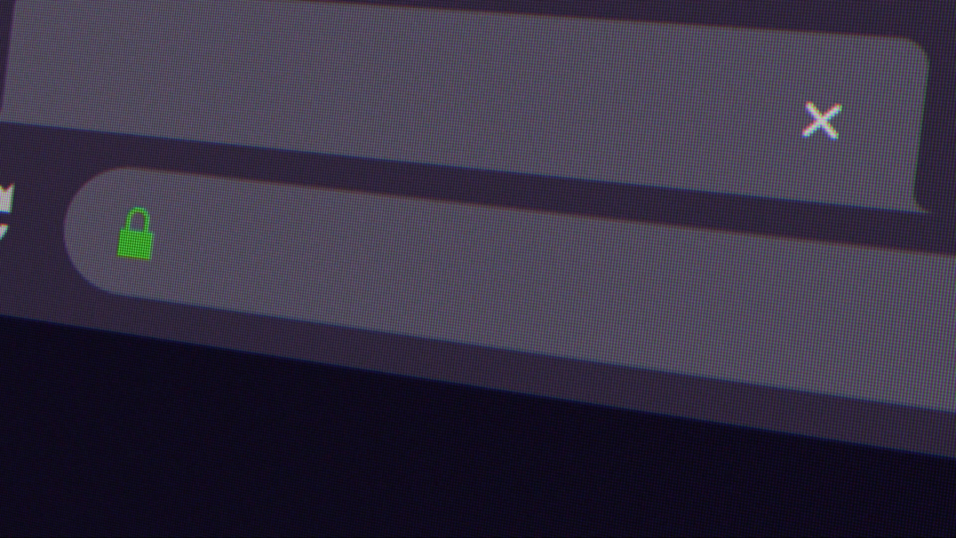
text(creative)
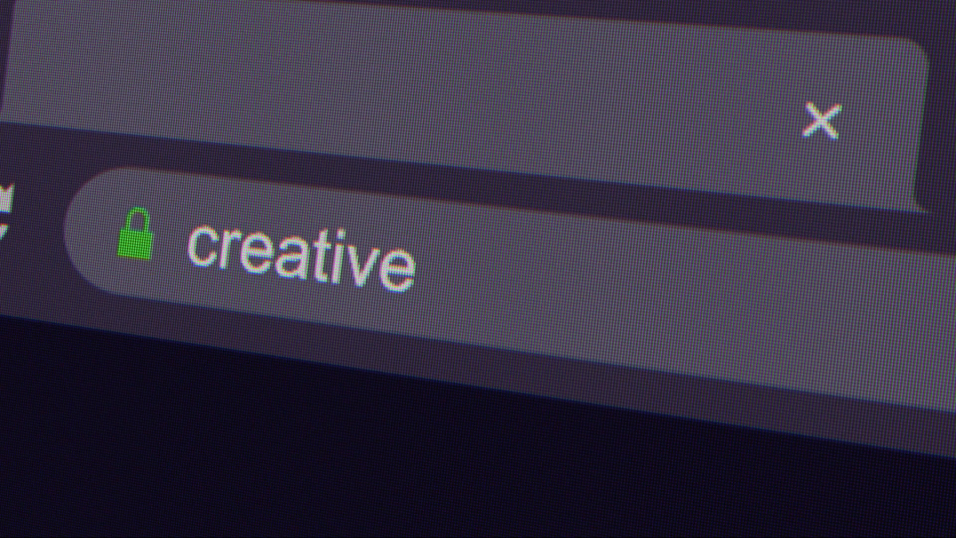